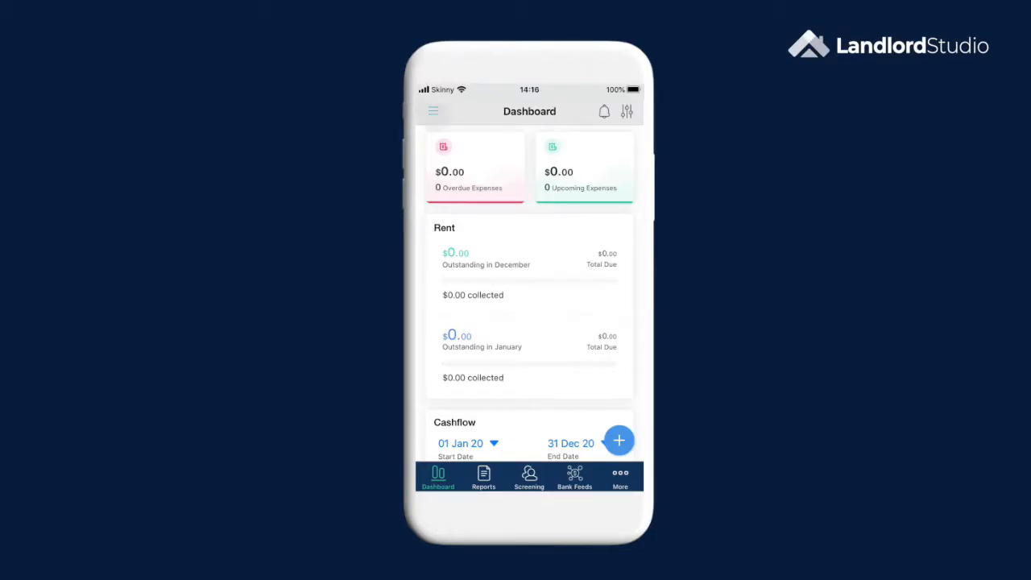
Go to the organization's properties and open 310 East 14th Street.
{"action": "left_click", "coordinate": [433, 111]}
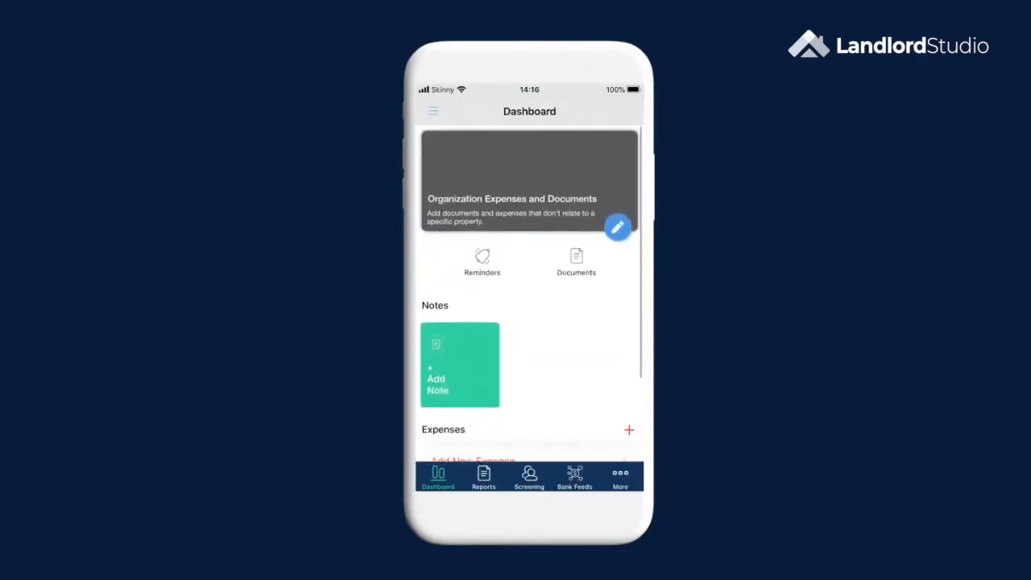
{"action": "left_click", "coordinate": [433, 111]}
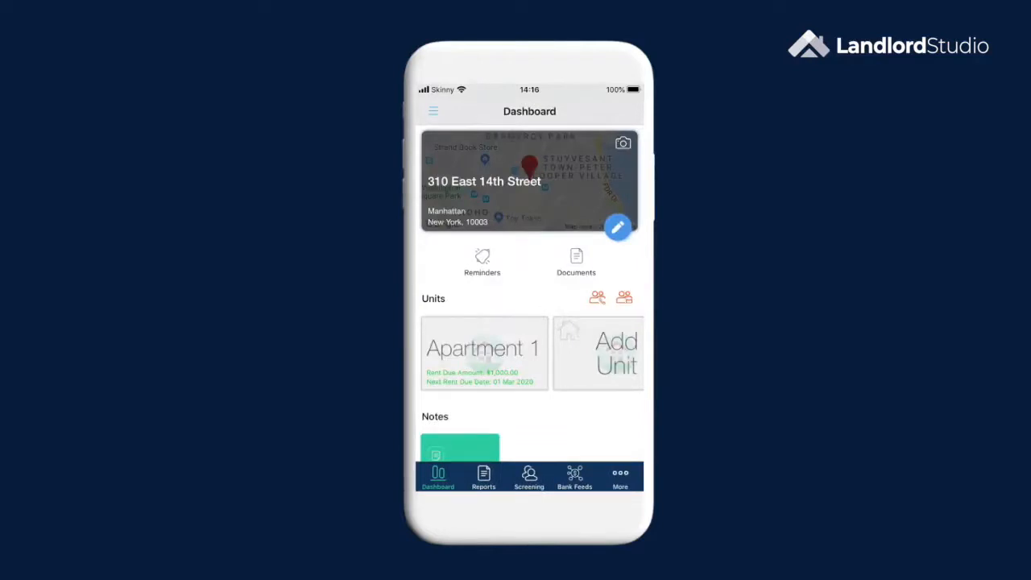
Open the Apartment 1 unit and scroll down to its Expenses section.
{"action": "left_click", "coordinate": [484, 353]}
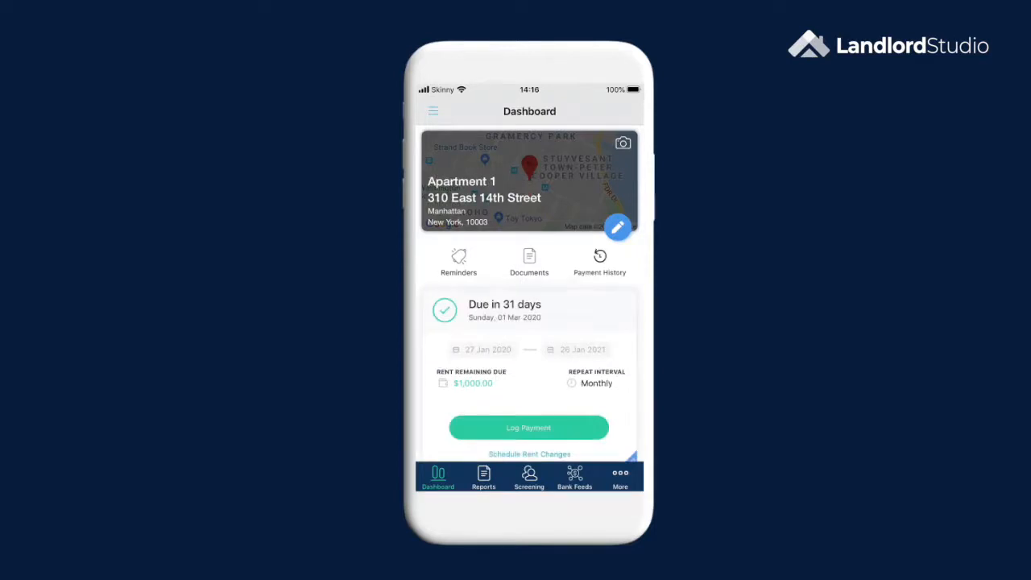
{"action": "scroll", "scroll_direction": "down", "scroll_amount": 3}
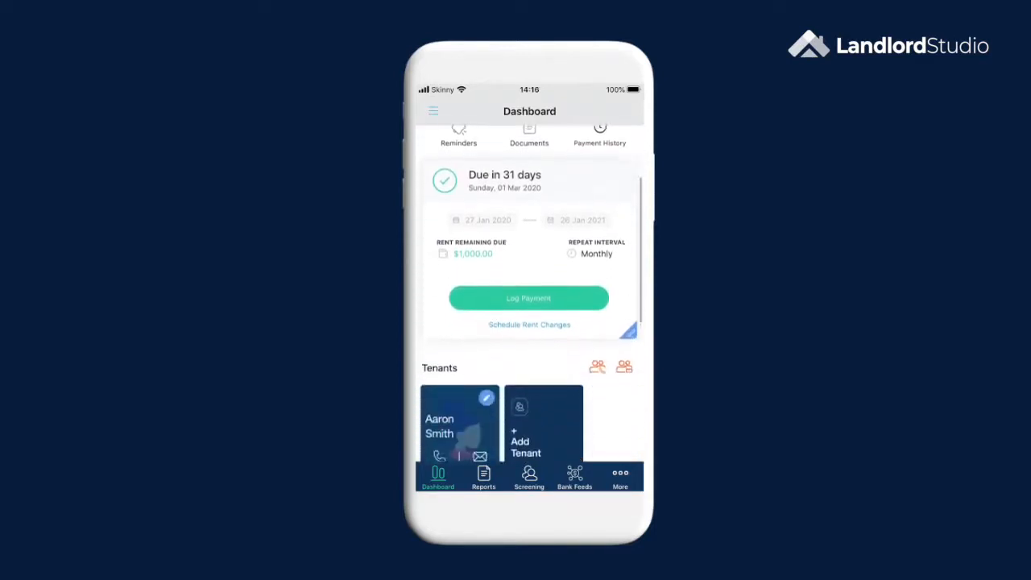
{"action": "scroll", "scroll_direction": "down", "scroll_amount": 3}
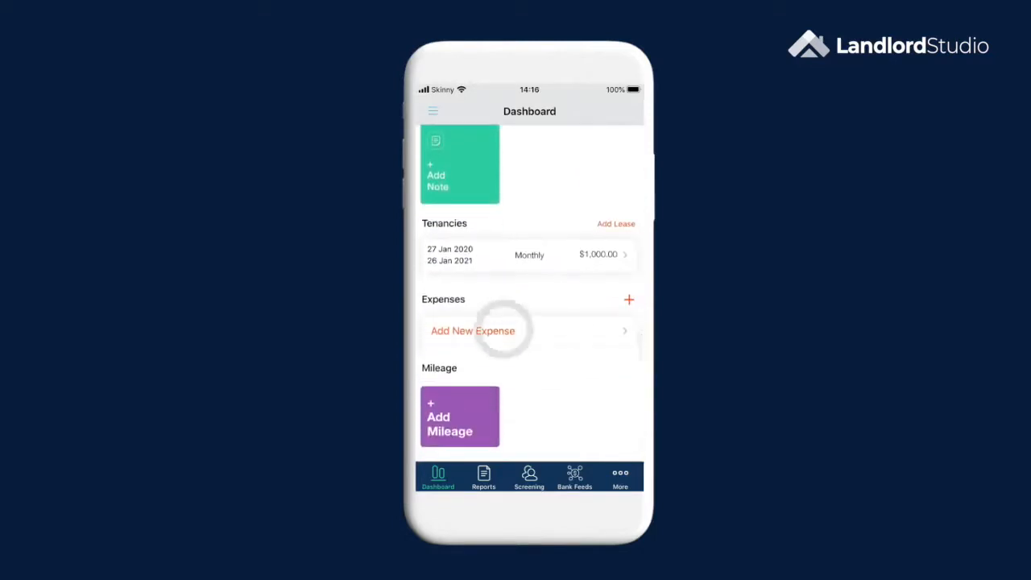
Add a new Apartment 1 expense with a $130.47 total.
{"action": "left_click", "coordinate": [472, 330]}
{"action": "type", "text": "$130."}
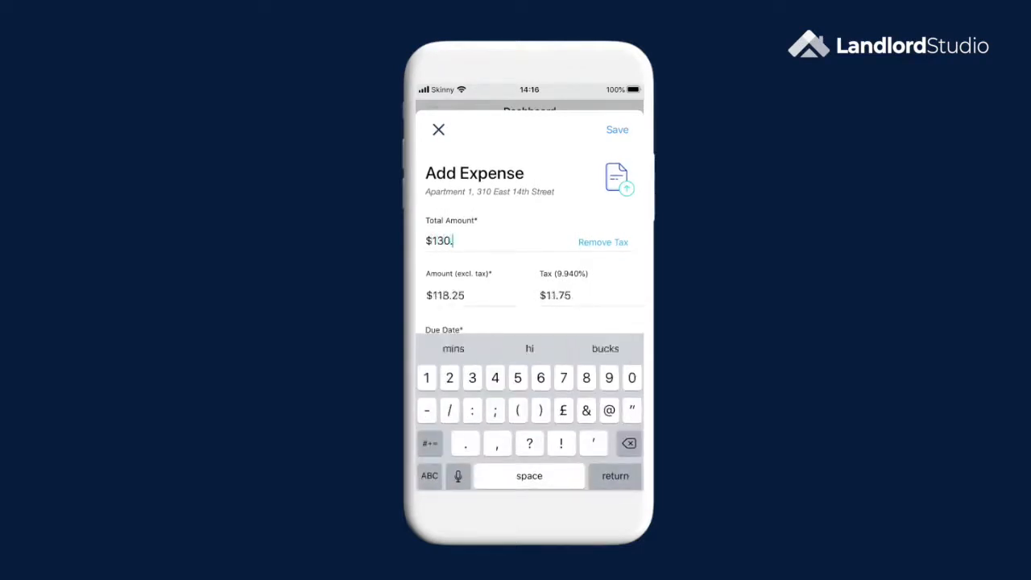
{"action": "type", "text": "4"}
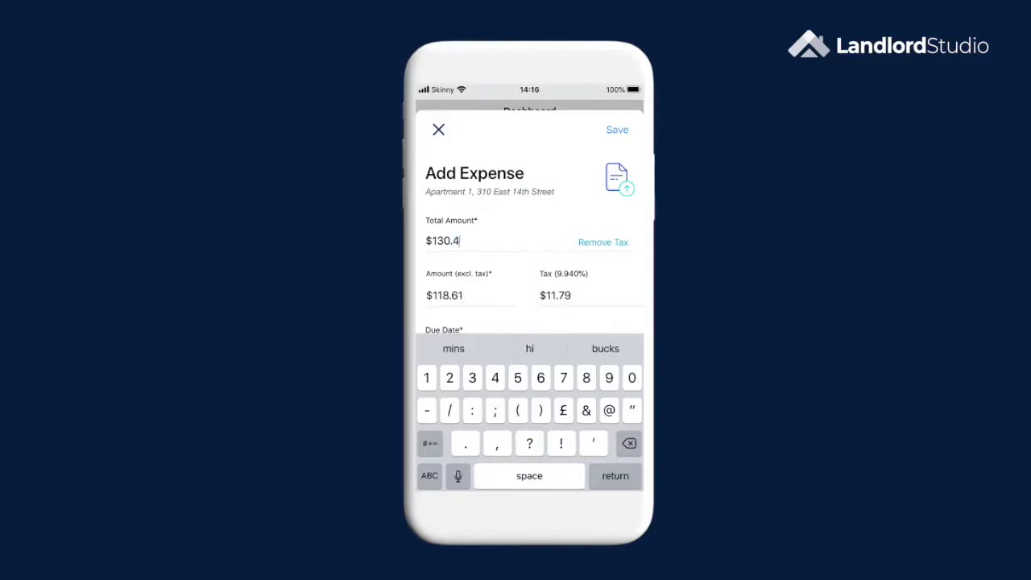
{"action": "type", "text": "7"}
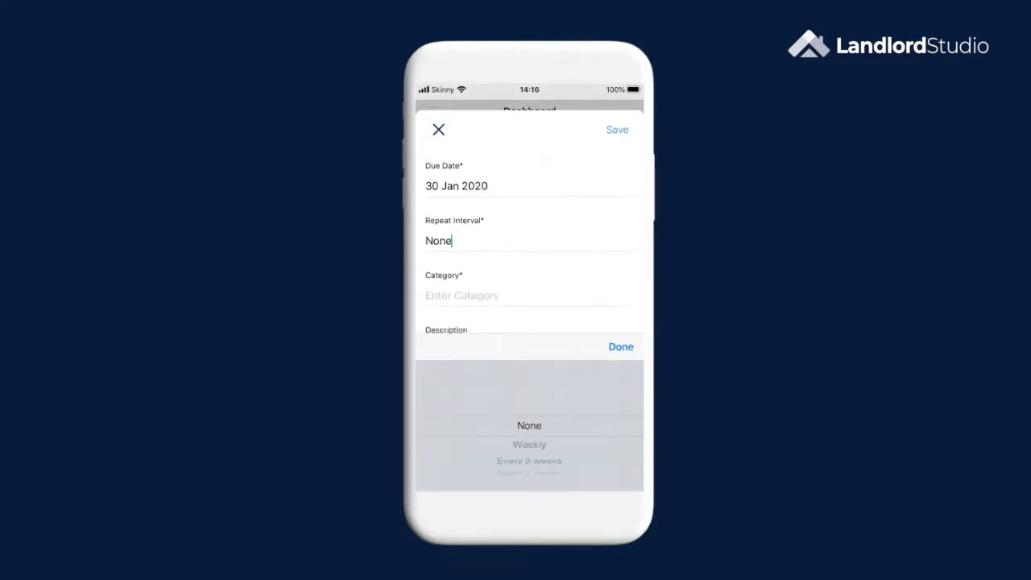
Keep Repeat Interval at None and set the category to Repairs and maintenance.
{"action": "scroll", "scroll_direction": "down", "scroll_amount": 3}
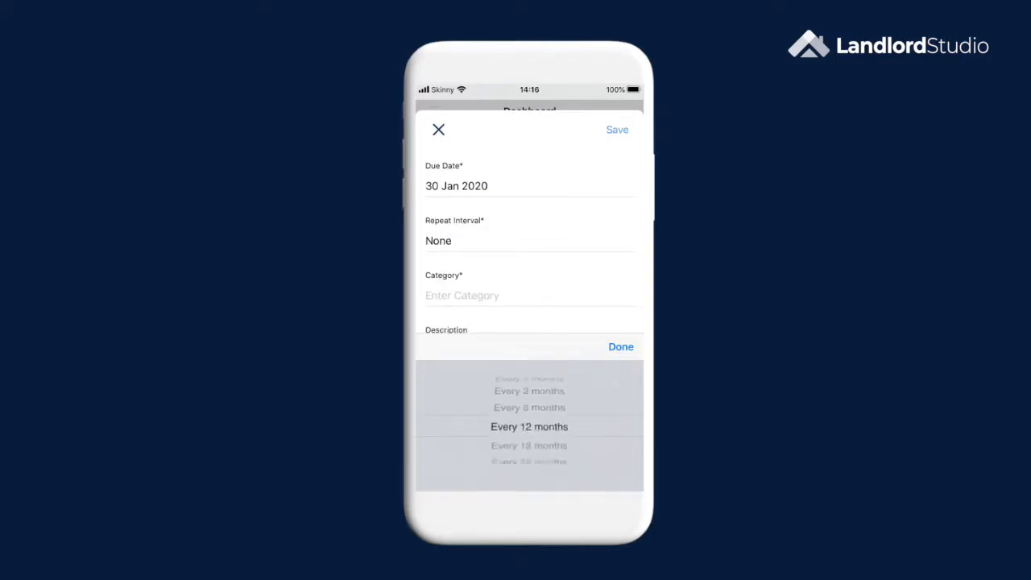
{"action": "scroll", "scroll_direction": "down", "scroll_amount": 3}
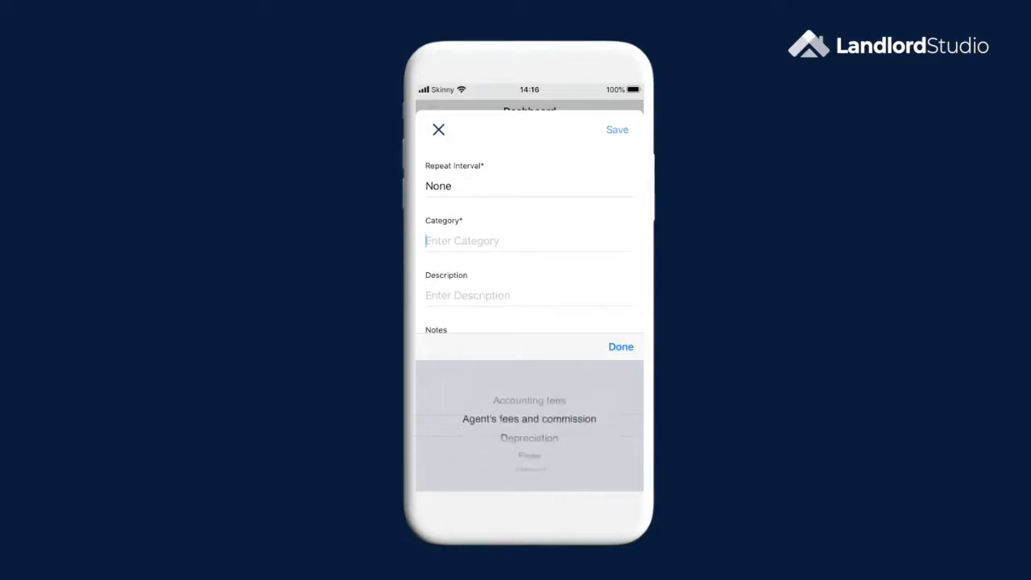
{"action": "scroll", "scroll_direction": "down", "scroll_amount": 3}
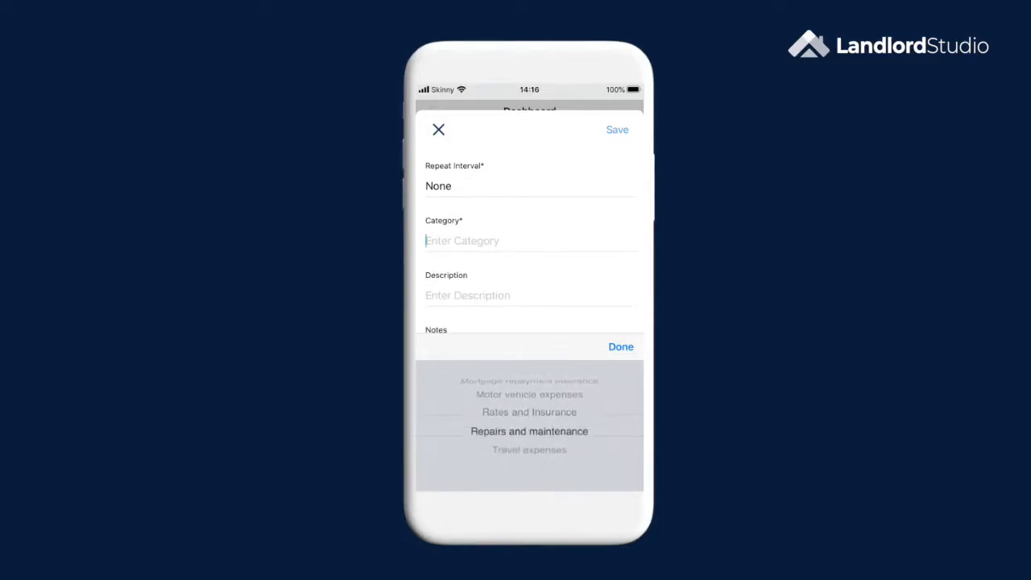
{"action": "left_click", "coordinate": [620, 346]}
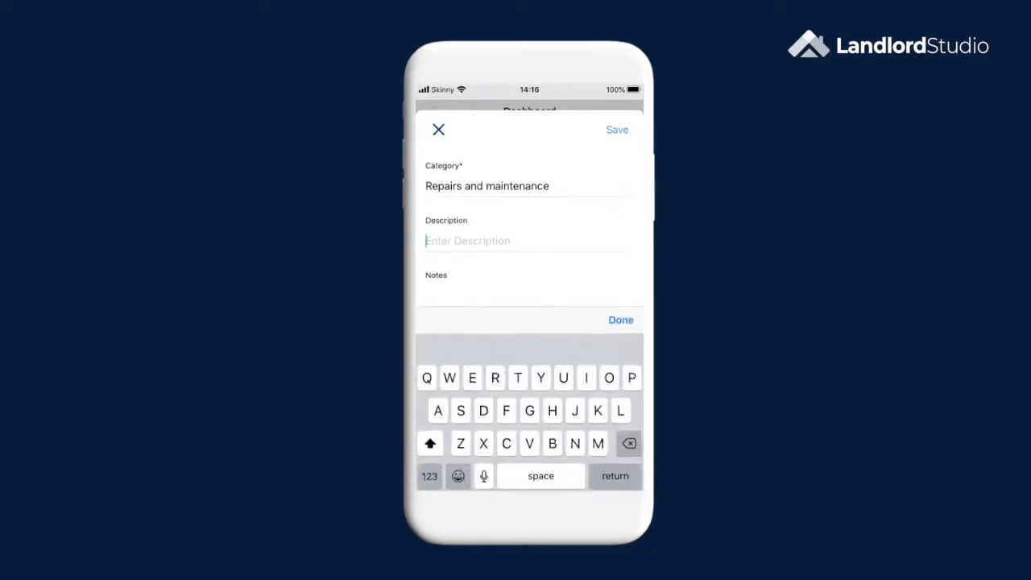
Enter 'Painting' as the expense description.
{"action": "type", "text": "Painting"}
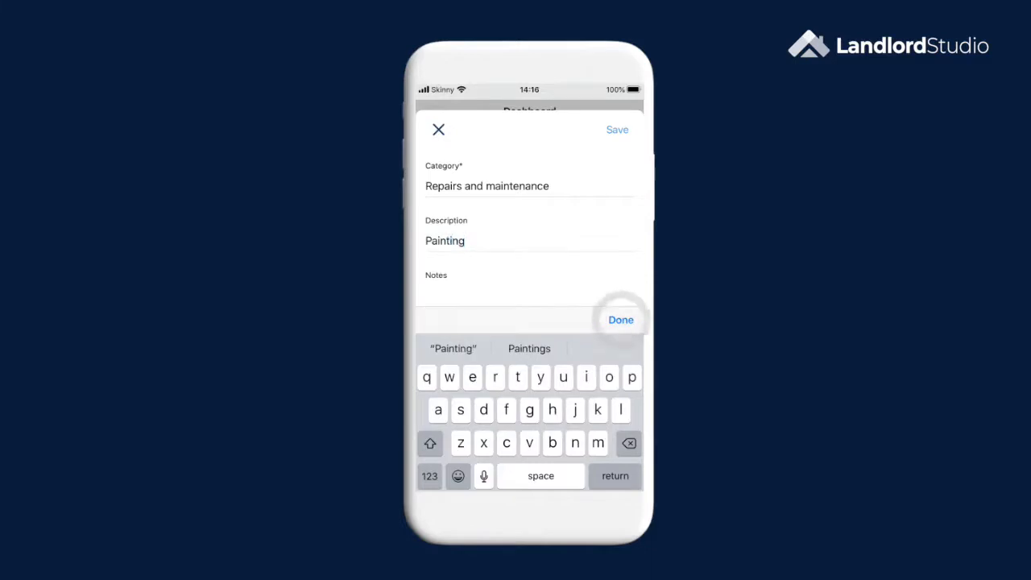
{"action": "left_click", "coordinate": [620, 320]}
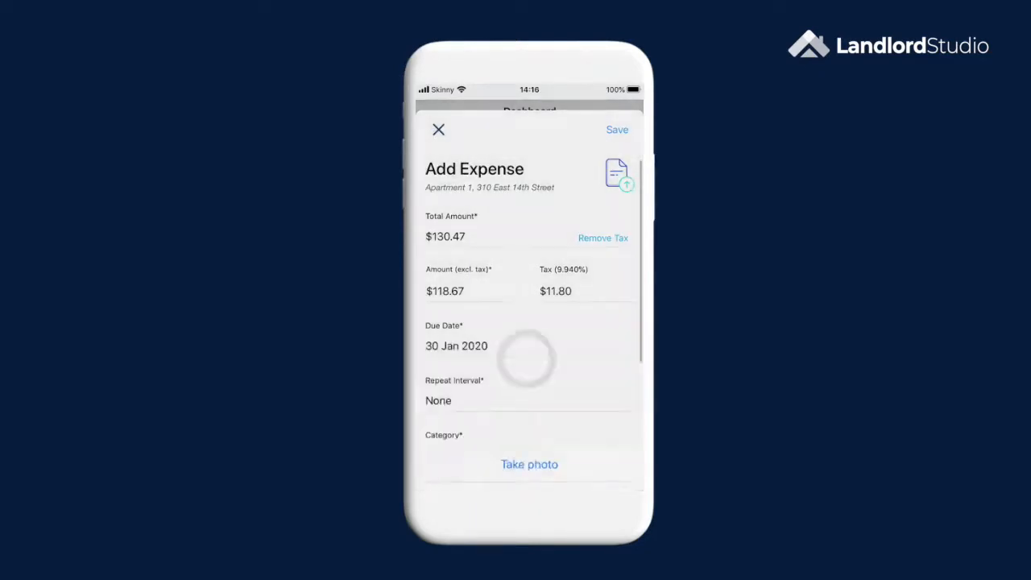
Photograph the receipt, attach it, and save the Painting expense.
{"action": "left_click", "coordinate": [529, 464]}
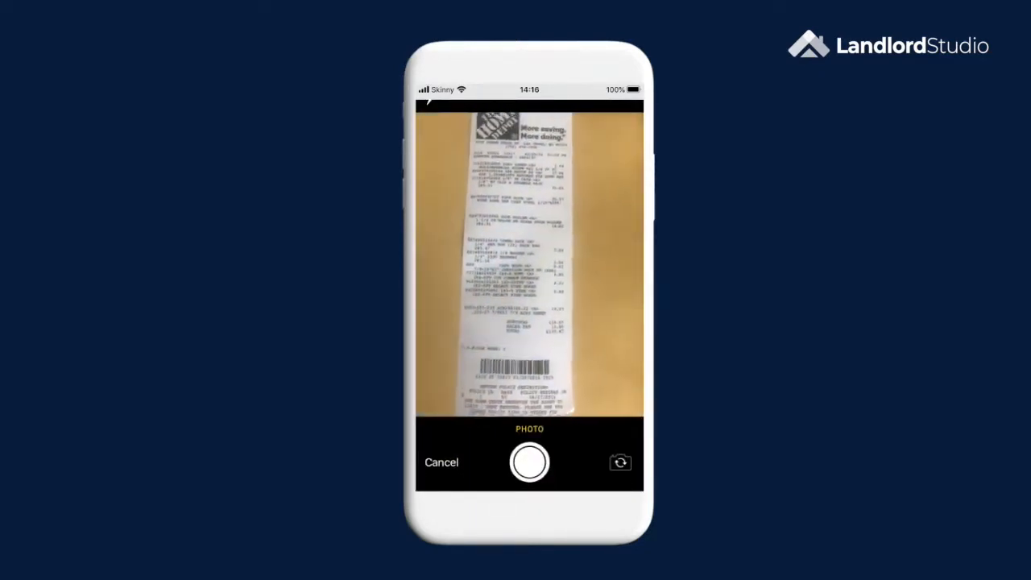
{"action": "left_click", "coordinate": [529, 462]}
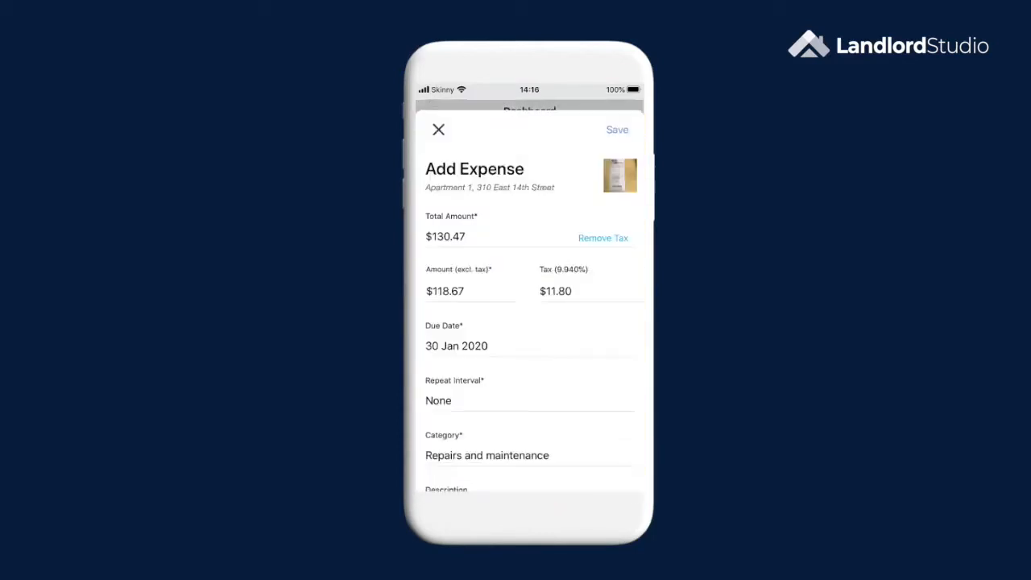
{"action": "left_click", "coordinate": [617, 130]}
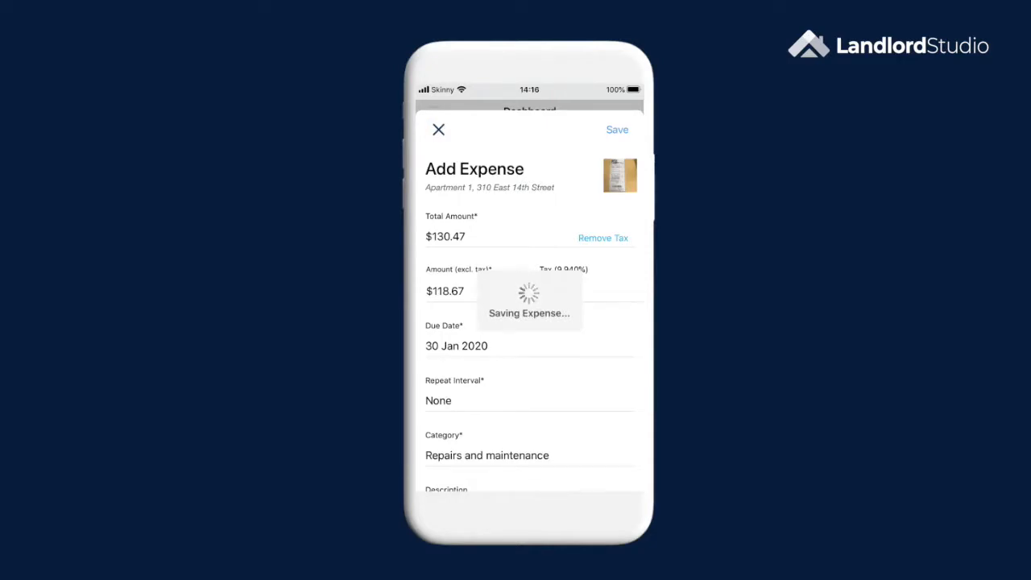
Preview and send the Painting expense reminder email to the tenant.
{"action": "left_click", "coordinate": [617, 130]}
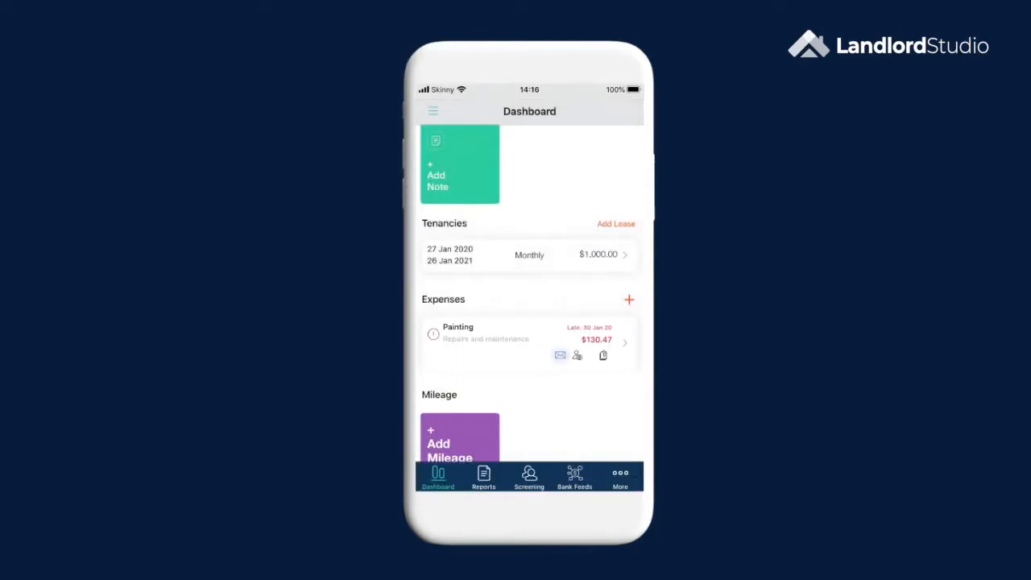
{"action": "left_click", "coordinate": [560, 355]}
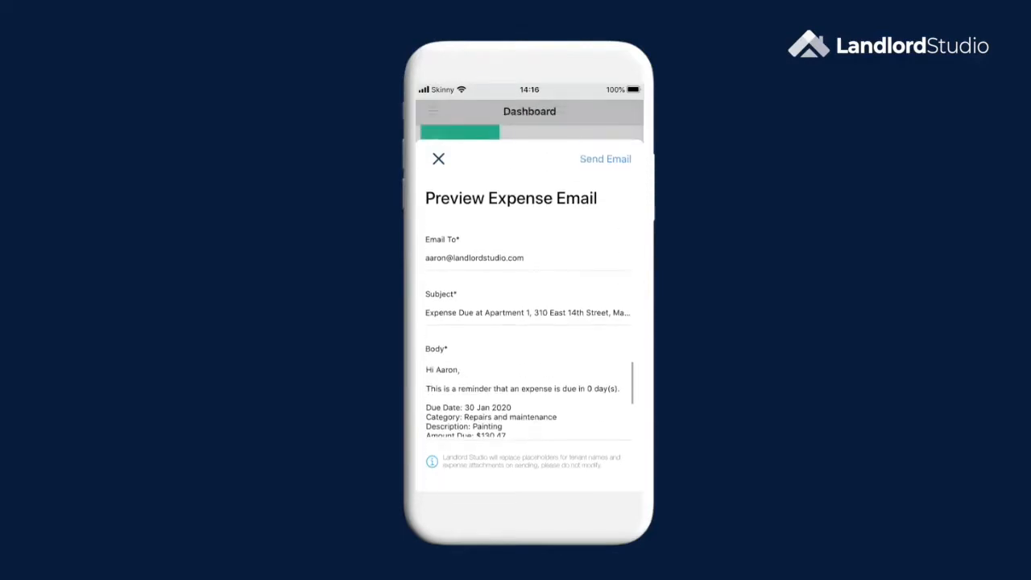
{"action": "left_click", "coordinate": [438, 159]}
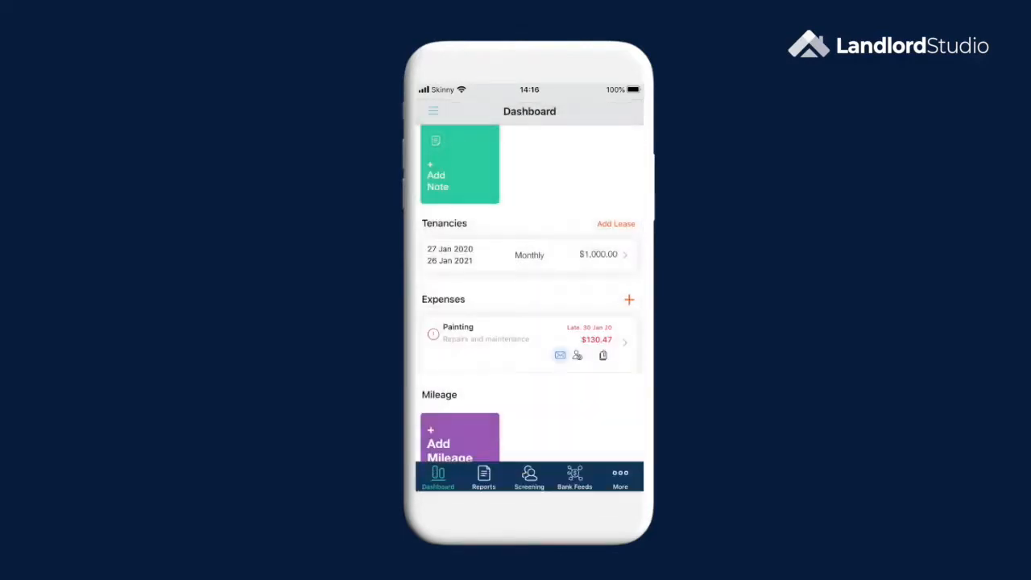
Open the Painting expense and toggle it to paid on 30 Jan 2020.
{"action": "left_click", "coordinate": [529, 339]}
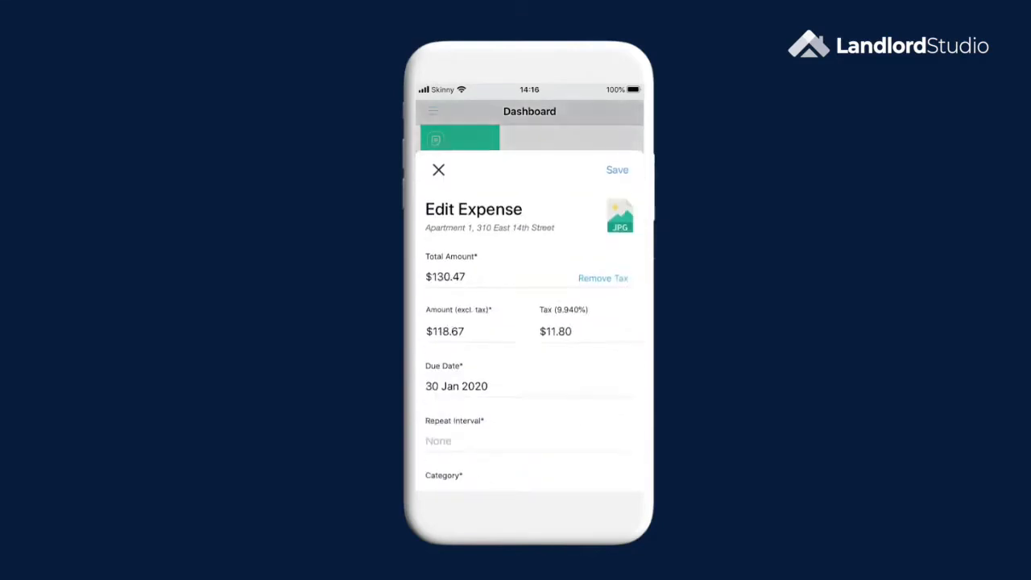
{"action": "scroll", "scroll_direction": "down", "scroll_amount": 3}
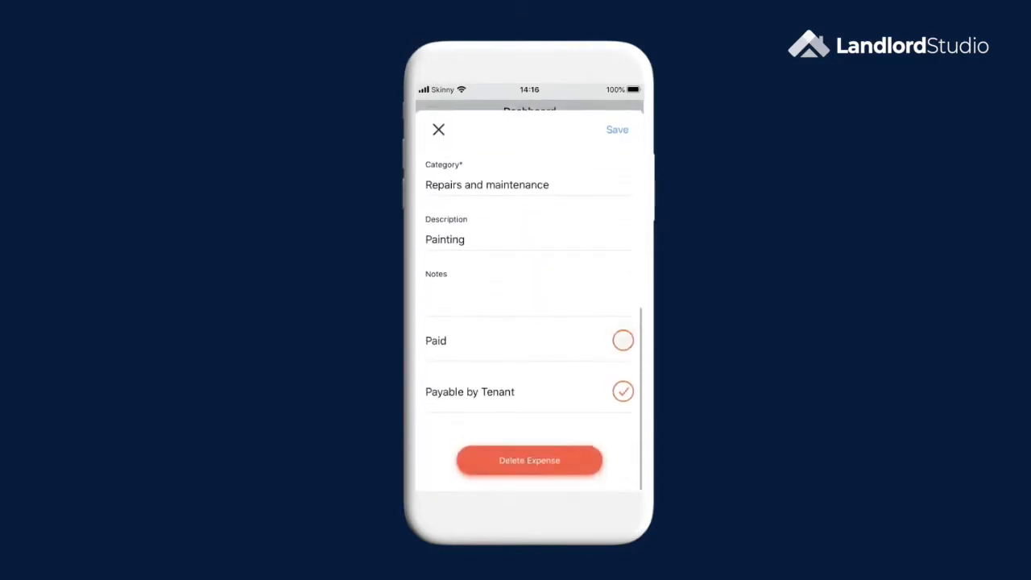
{"action": "left_click", "coordinate": [622, 340]}
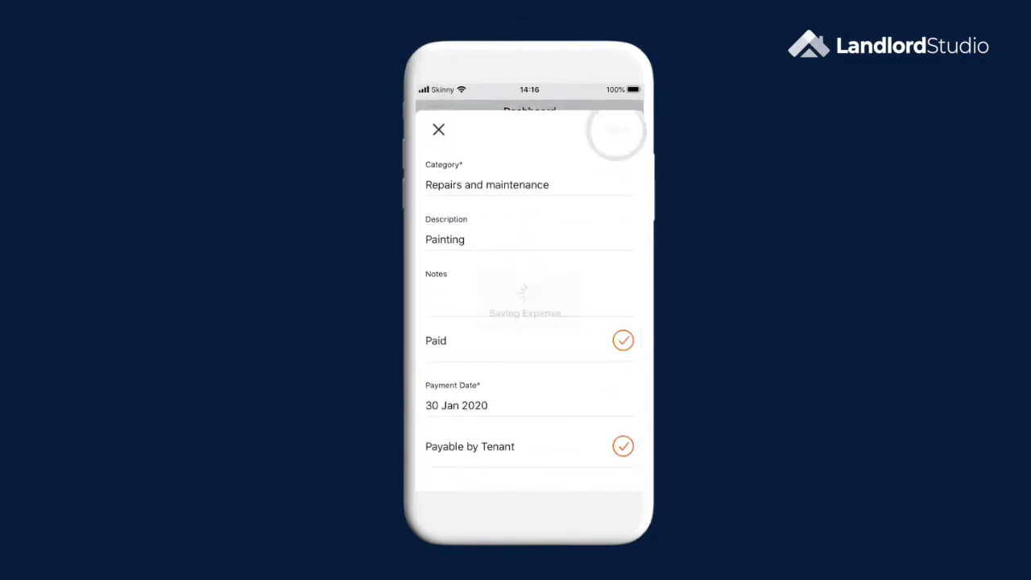